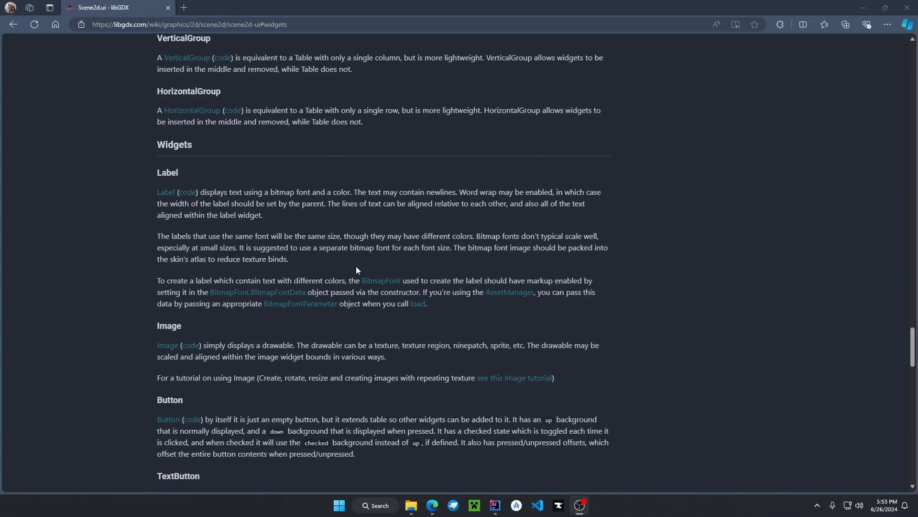
mouse_move(254, 181)
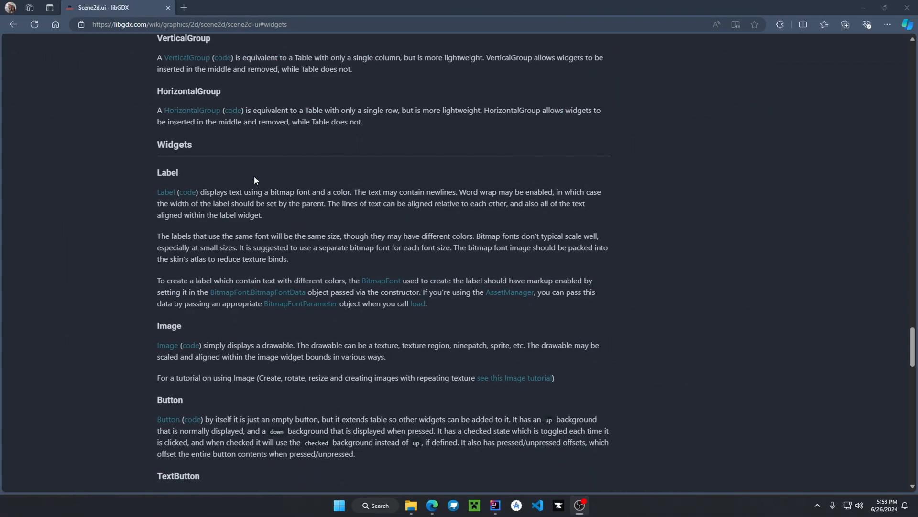
mouse_move(167, 172)
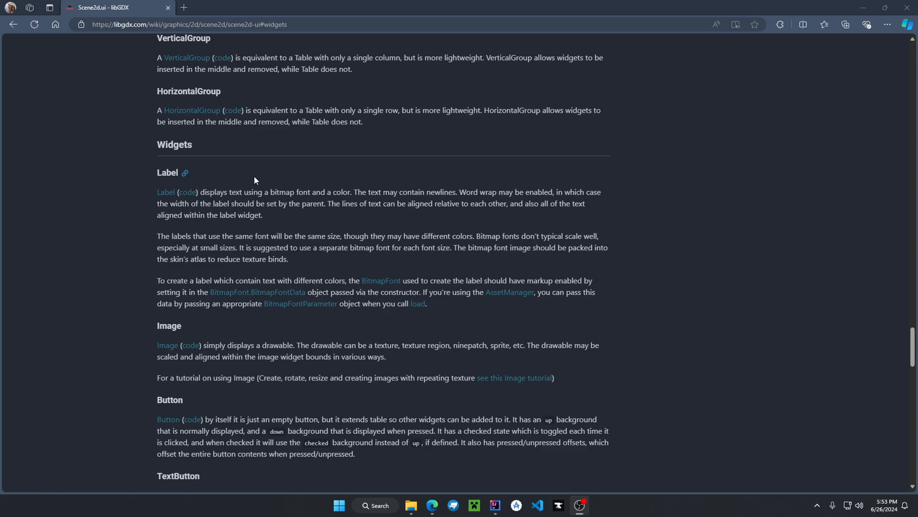
Add the centred 500-wide TextField with a mouseMoved listener and type 'o' into it in the running game.
scroll("down", 3)
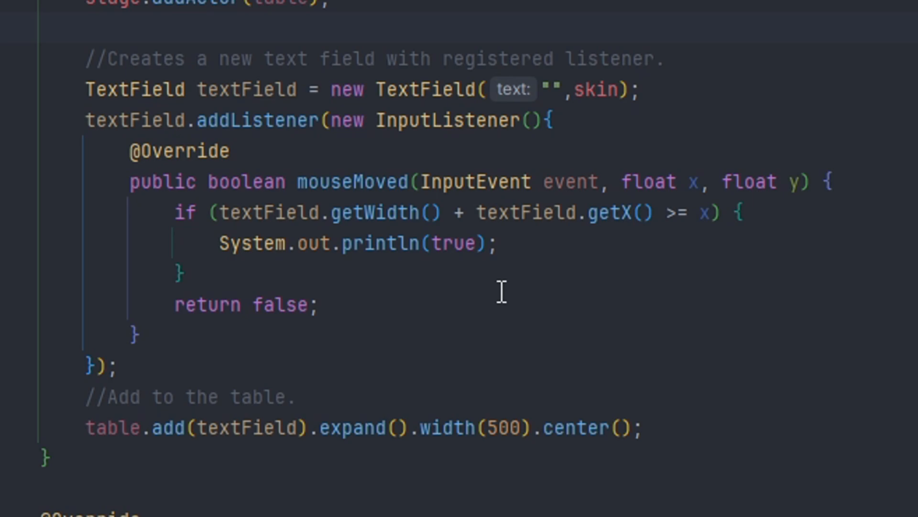
mouse_move(564, 280)
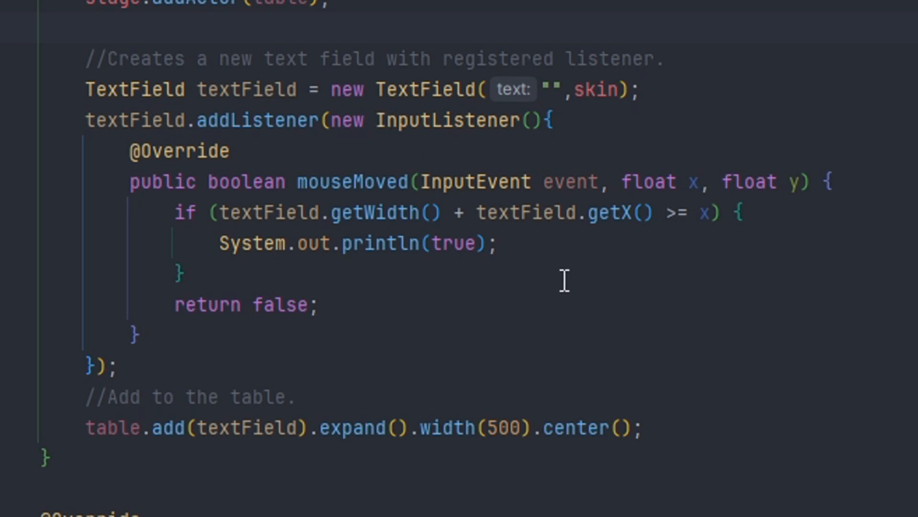
scroll("down", 3)
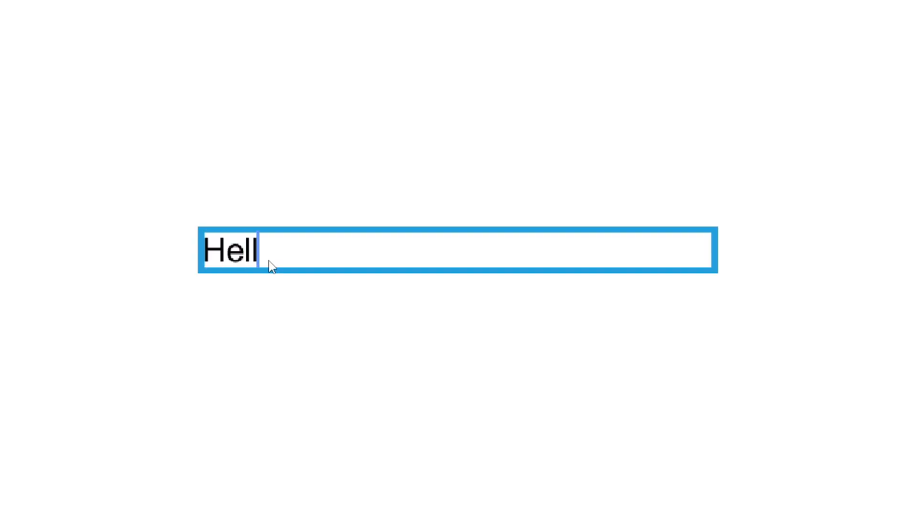
type("o")
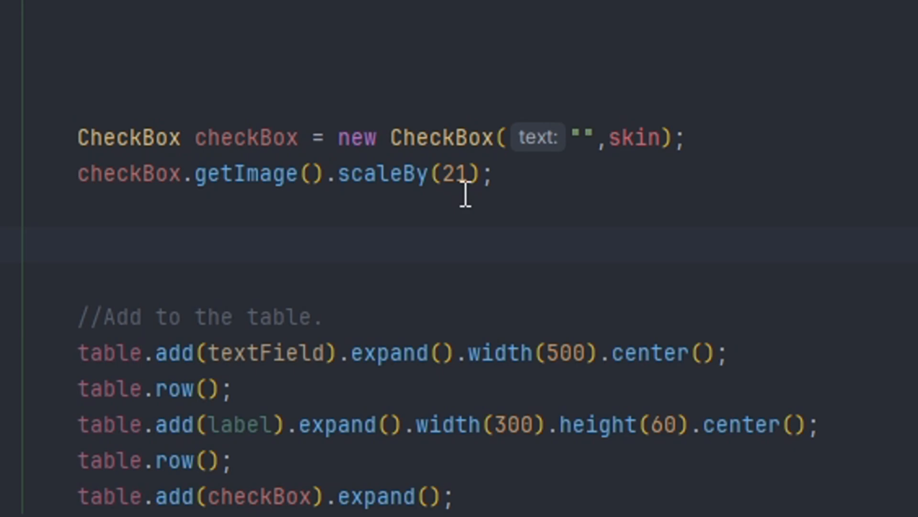
mouse_move(604, 126)
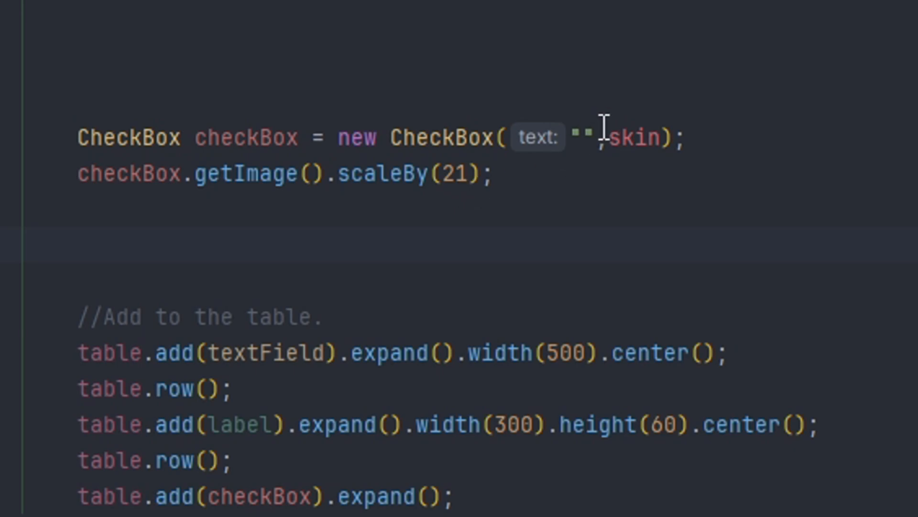
Add the CheckBox scaled by 21 to the table and tick it in the running game.
scroll("down", 3)
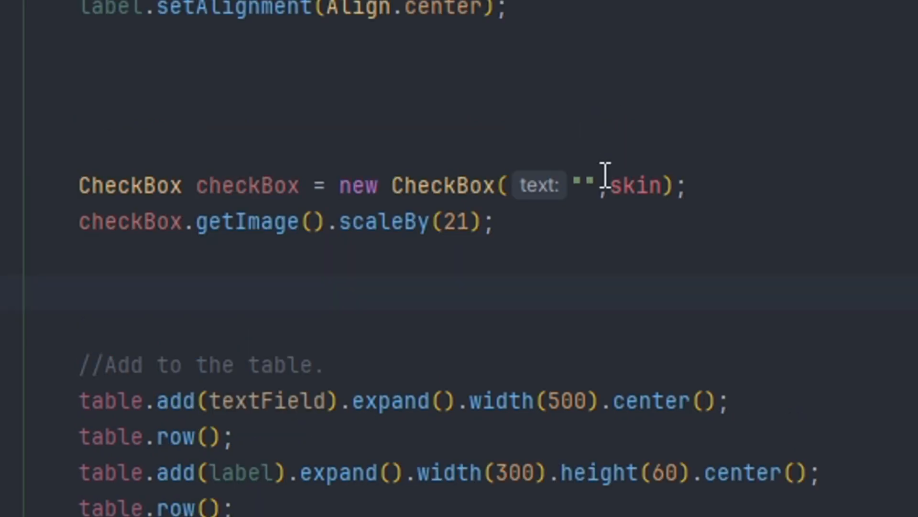
scroll("down", 3)
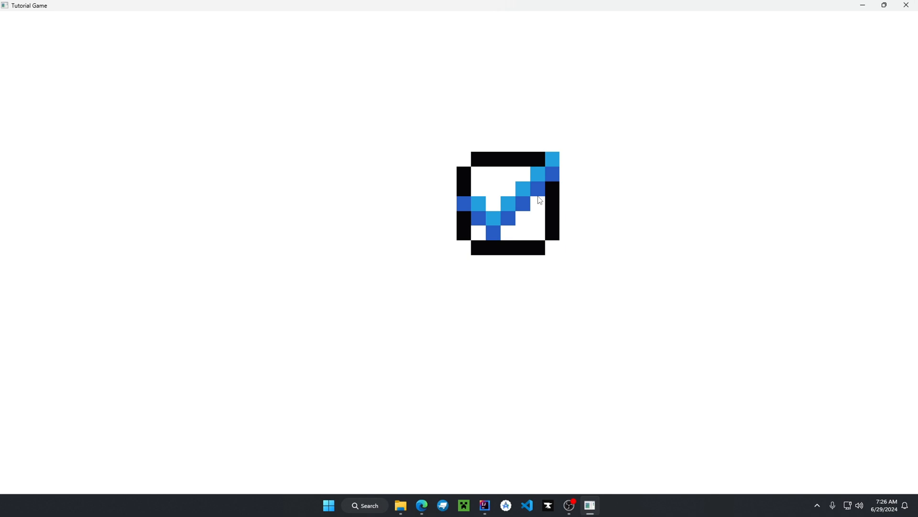
left_click(526, 510)
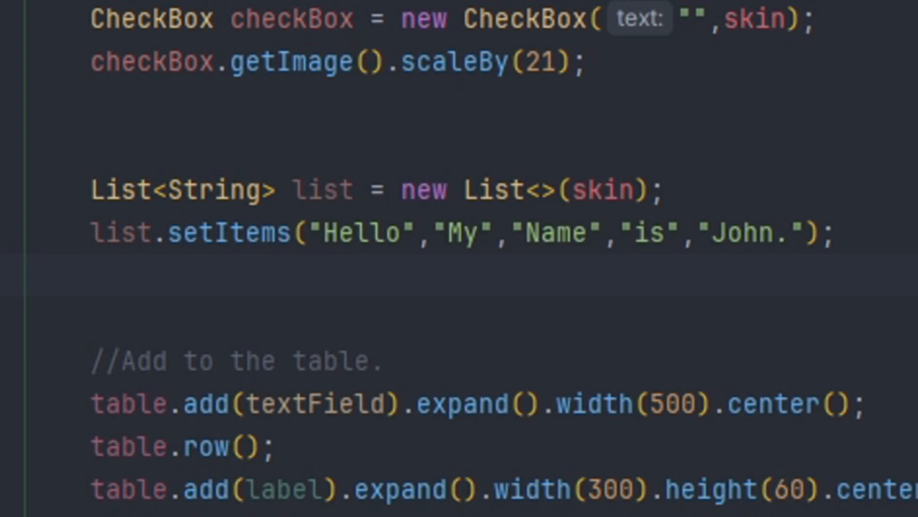
Select an entry of the Hello, My, Name, is, John. list in the running game.
left_click(597, 190)
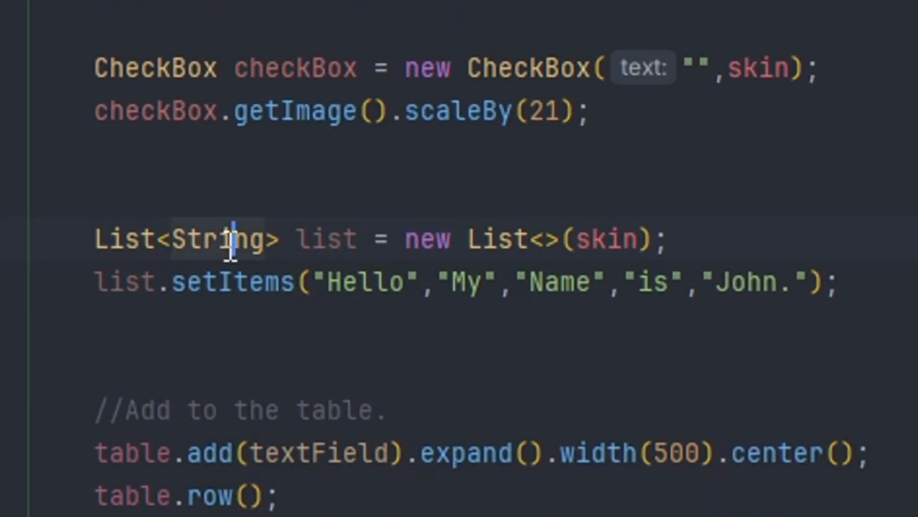
mouse_move(240, 281)
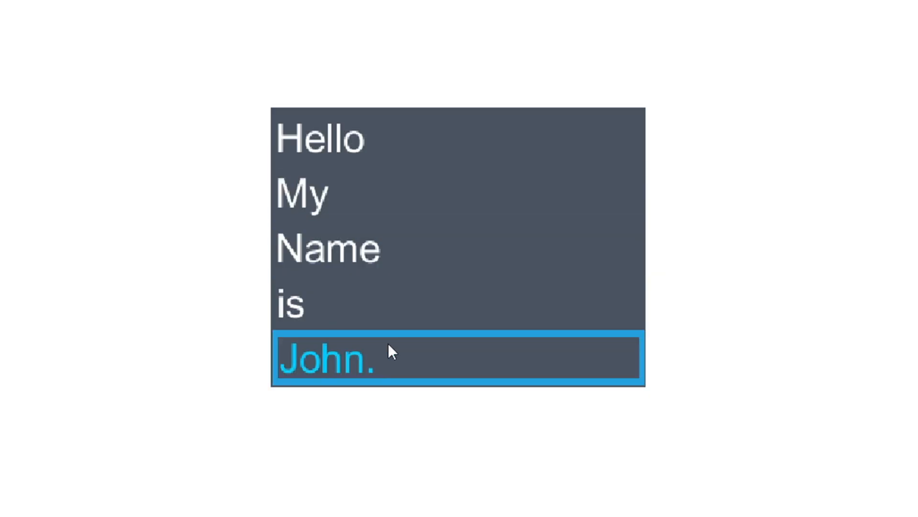
mouse_move(562, 246)
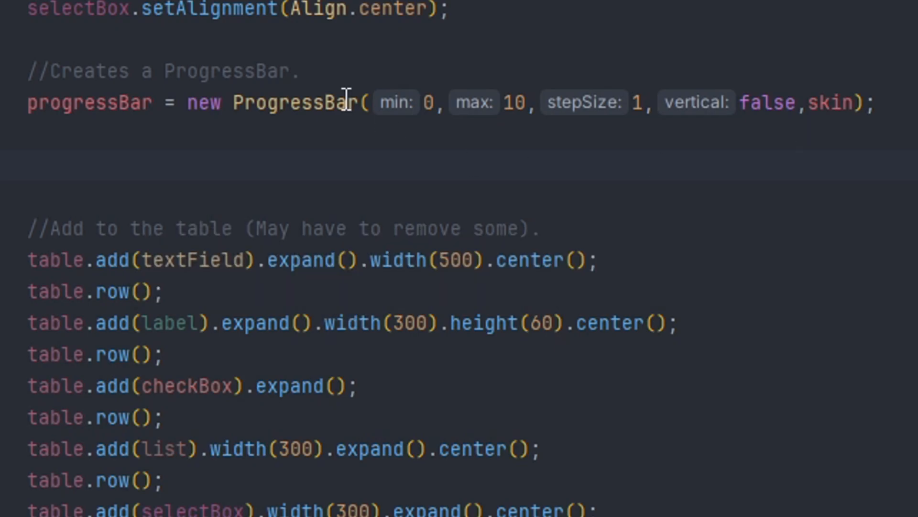
View the ProgressBar constructors taking min, max, stepSize, vertical and skin in its class source.
left_click(198, 102)
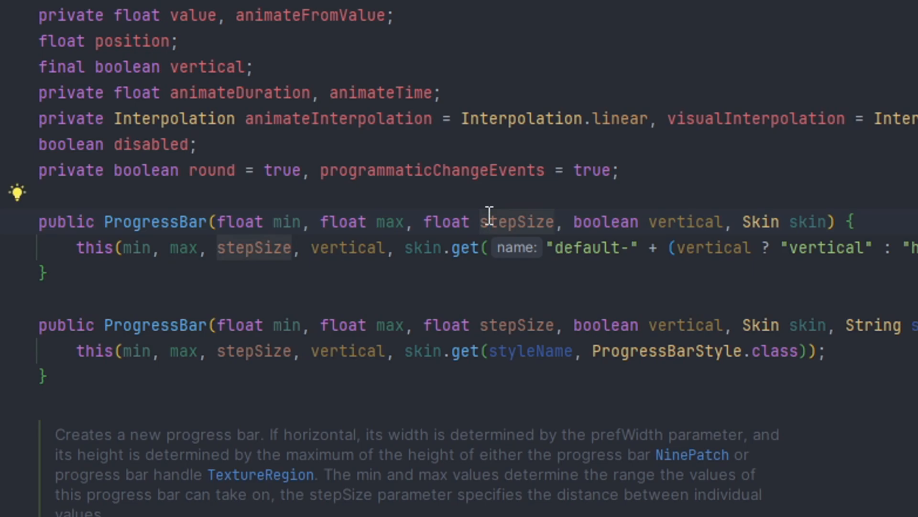
mouse_move(610, 204)
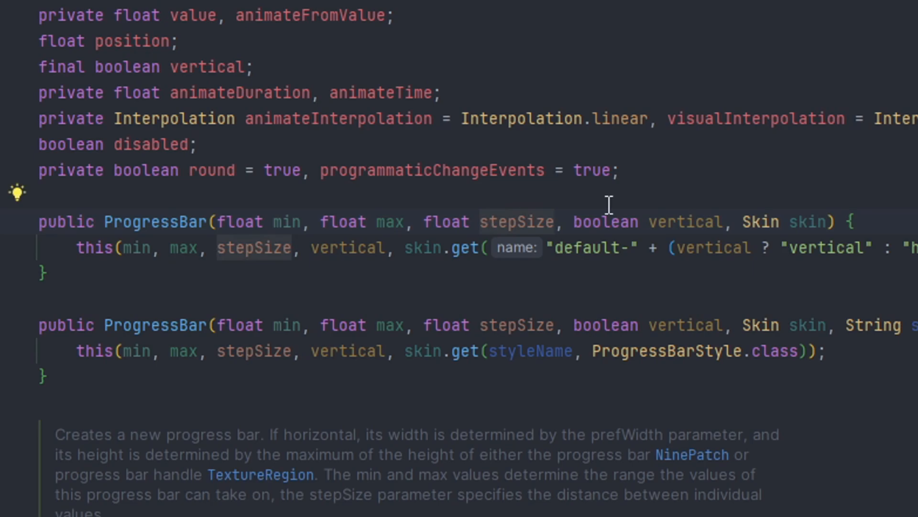